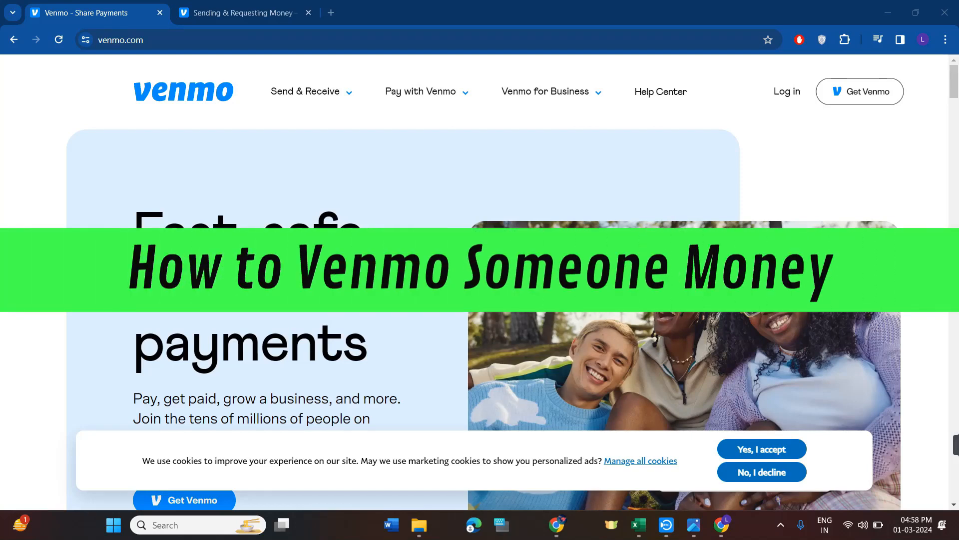
Step: Switch to the 'Sending & Requesting Money' help article from the Venmo homepage
left_click(243, 12)
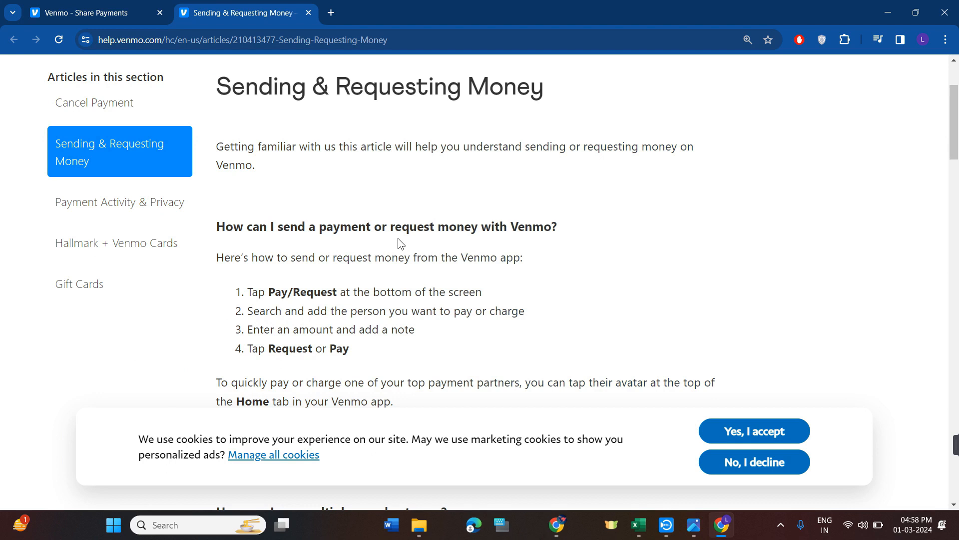
mouse_move(293, 285)
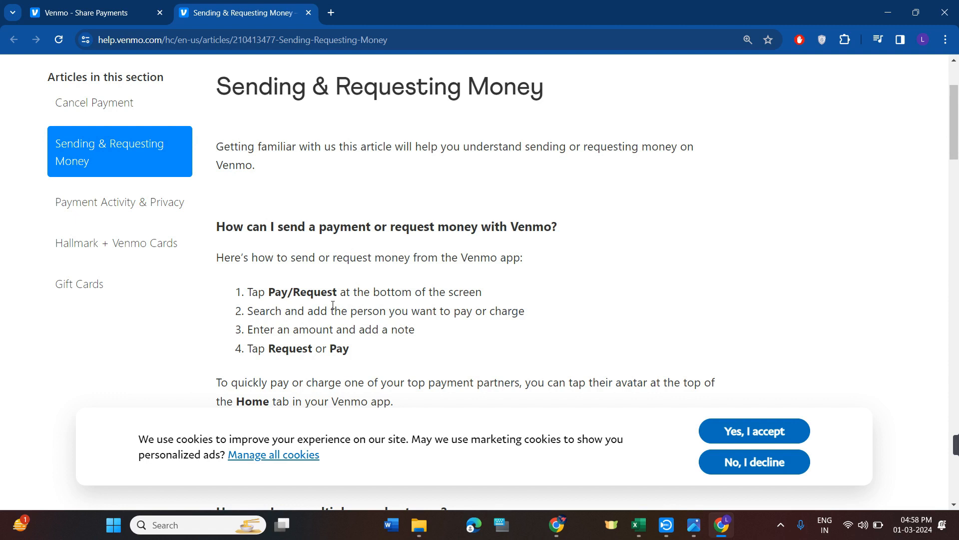
mouse_move(269, 298)
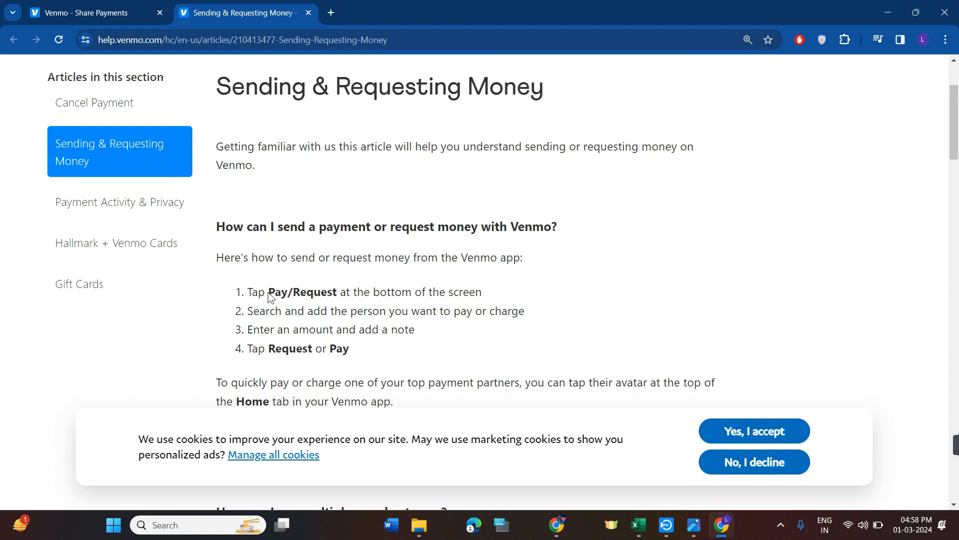
mouse_move(357, 304)
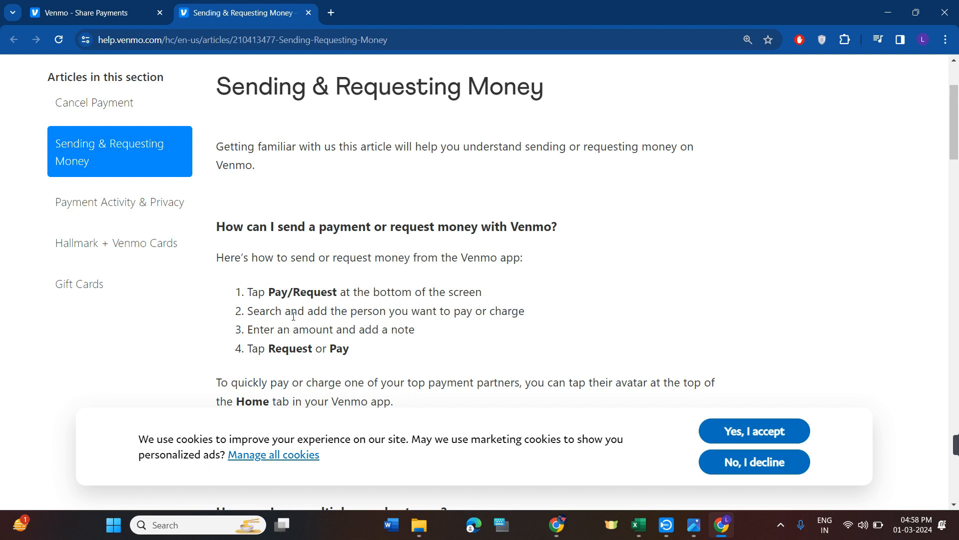
Step: Scroll past the four send/request steps to the 'pay multiple people at once' section
scroll("down", 3)
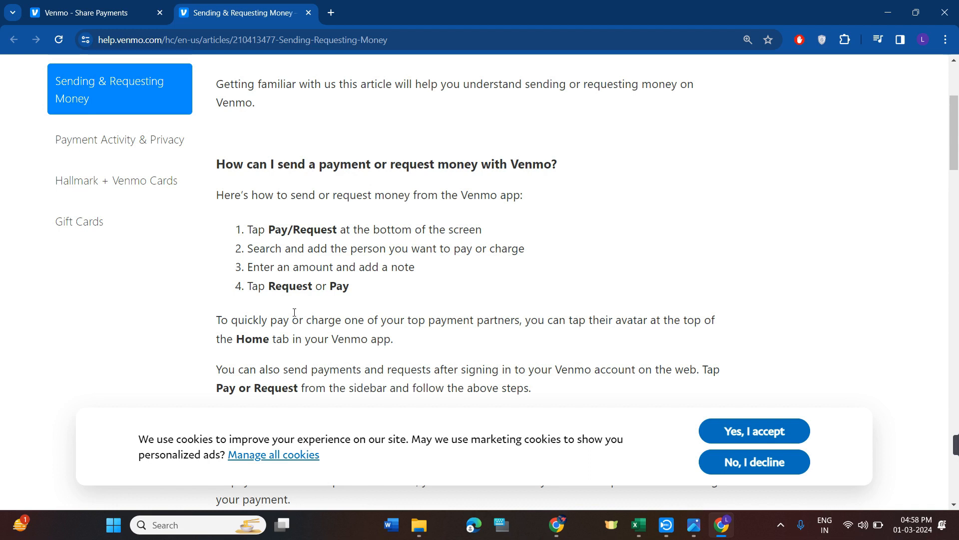
scroll("down", 3)
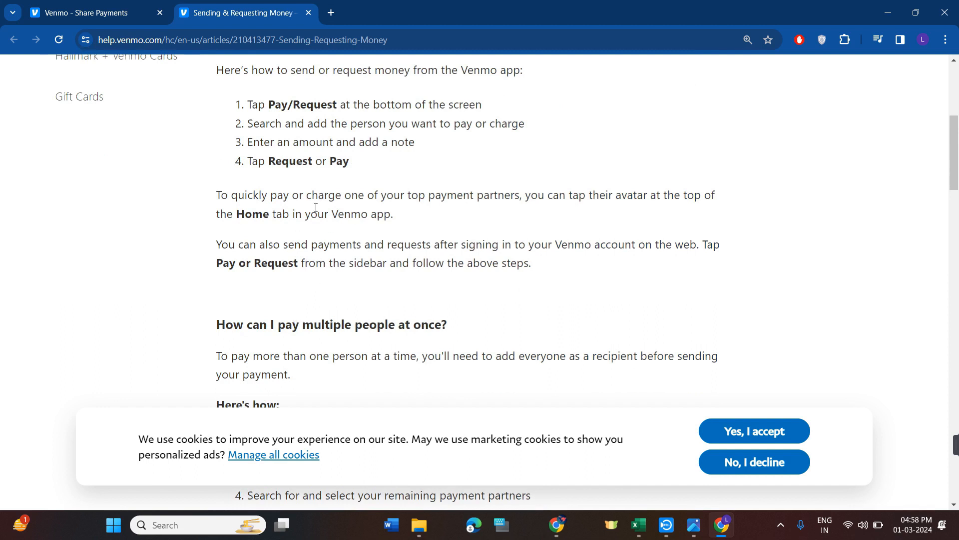
mouse_move(422, 201)
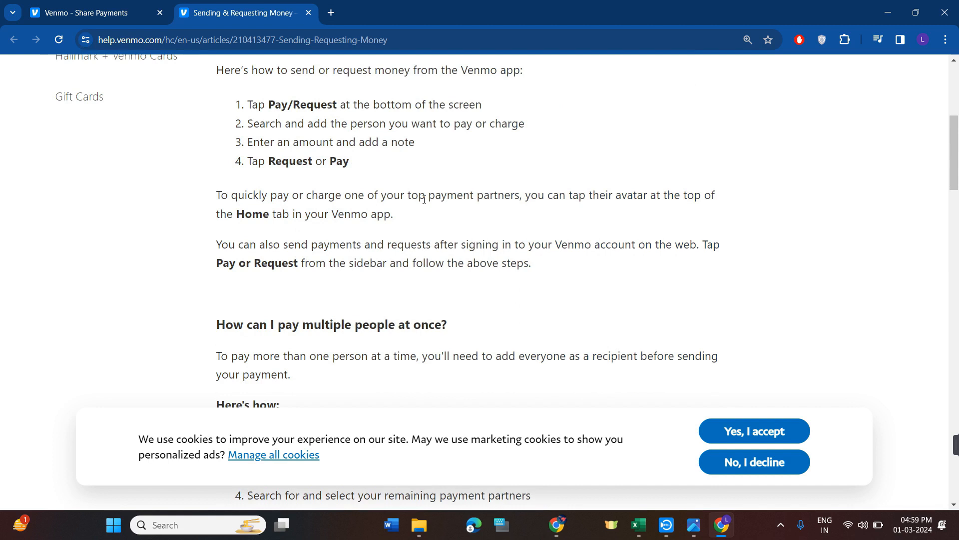
mouse_move(374, 220)
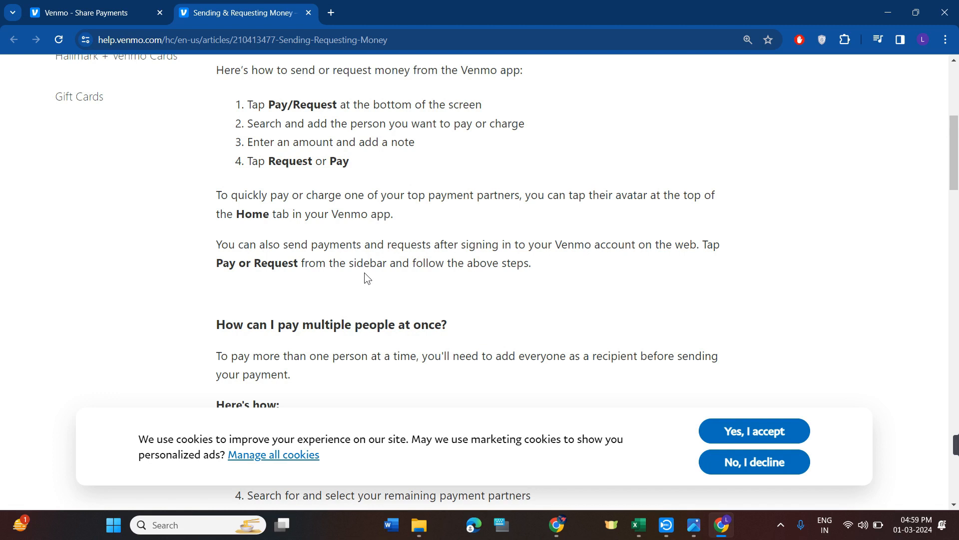
Step: Scroll to reveal all seven 'Here's how' steps for paying multiple people
scroll("down", 3)
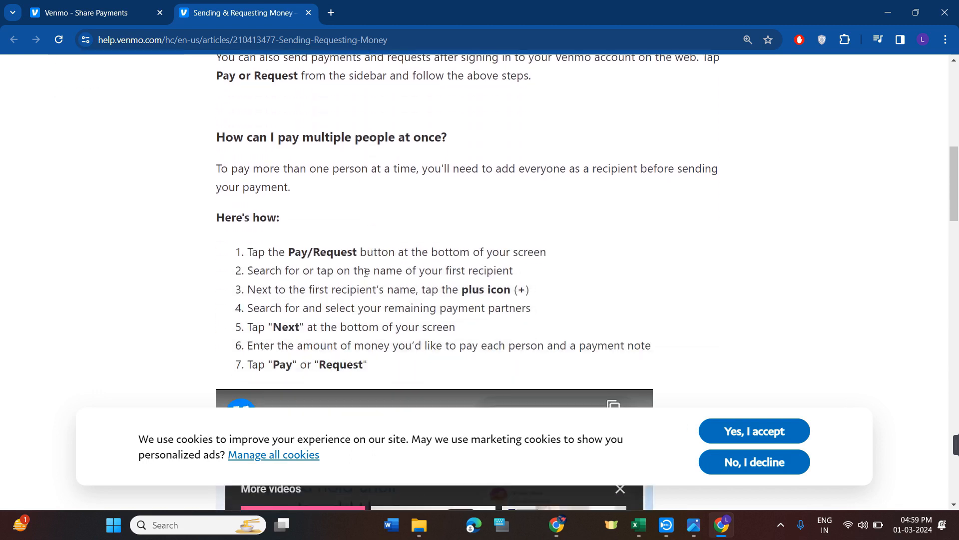
mouse_move(385, 161)
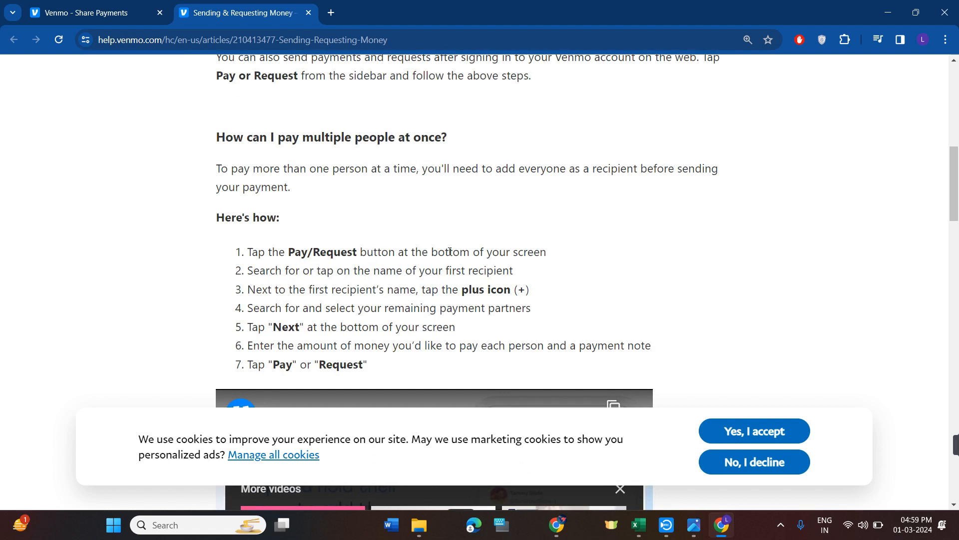
mouse_move(364, 277)
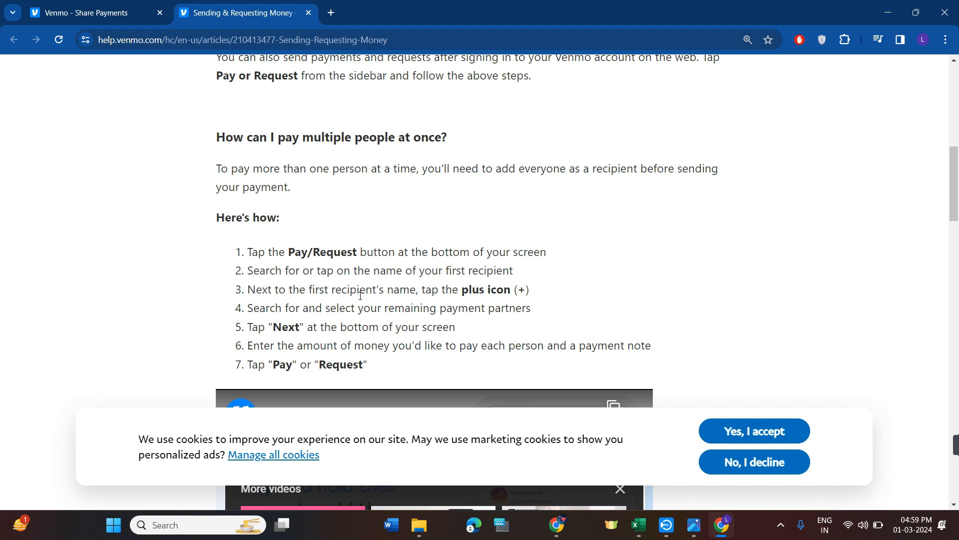
mouse_move(372, 291)
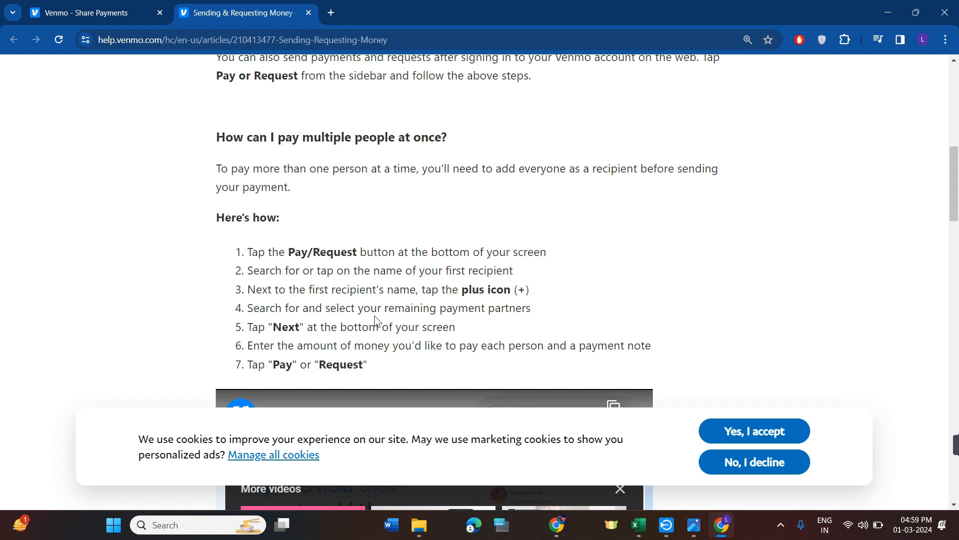
mouse_move(376, 313)
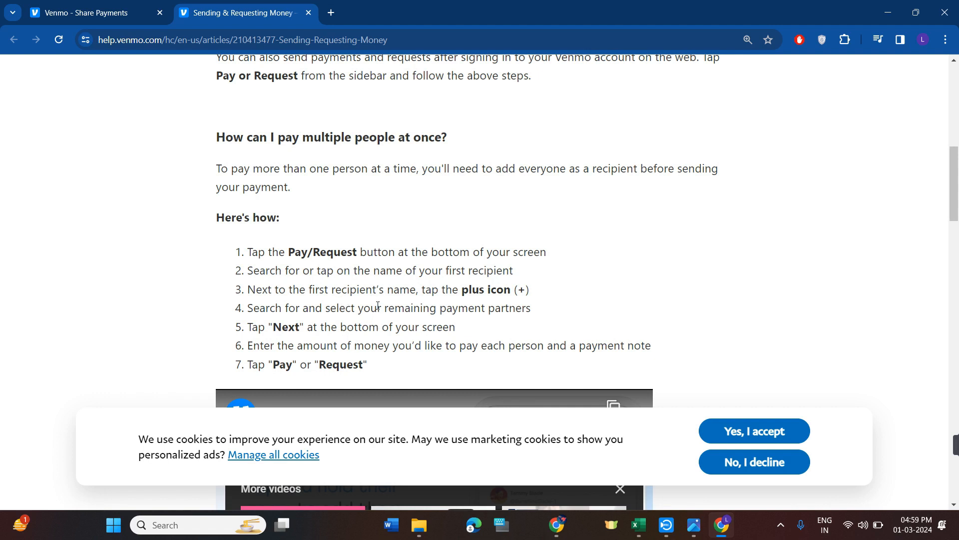
mouse_move(481, 337)
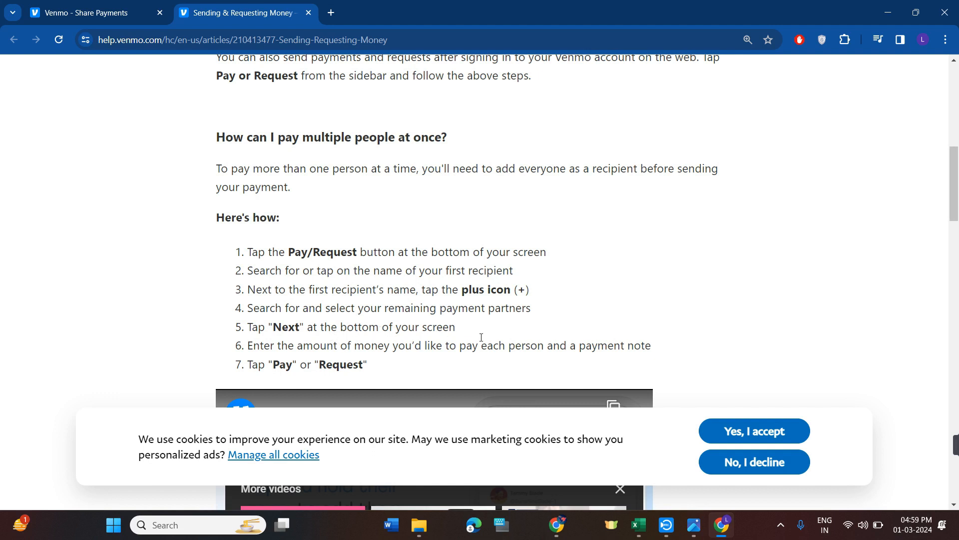
mouse_move(296, 362)
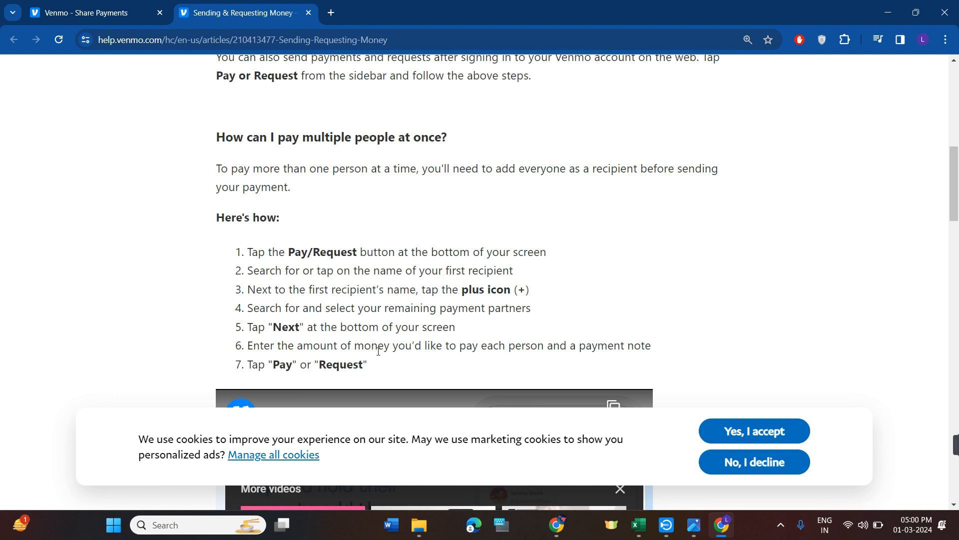
mouse_move(379, 344)
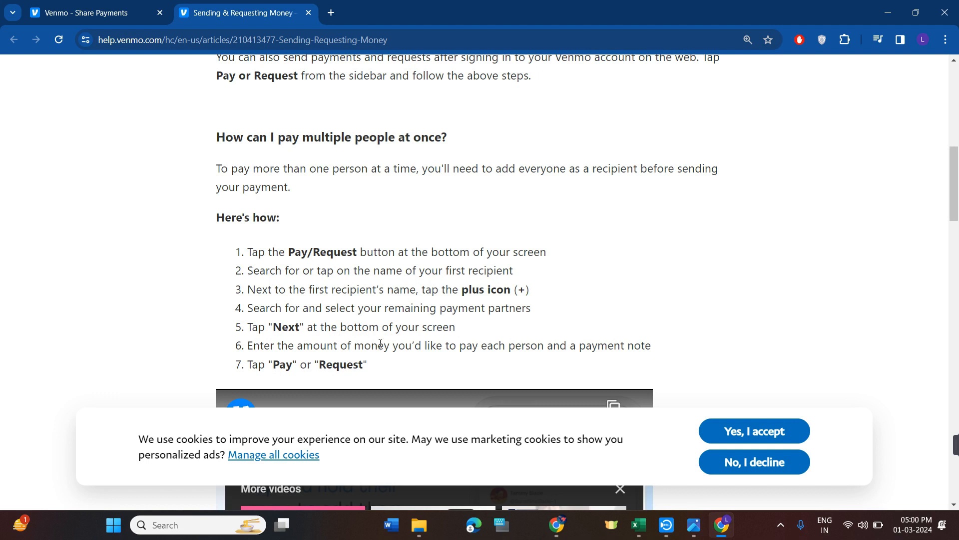
scroll("up", 3)
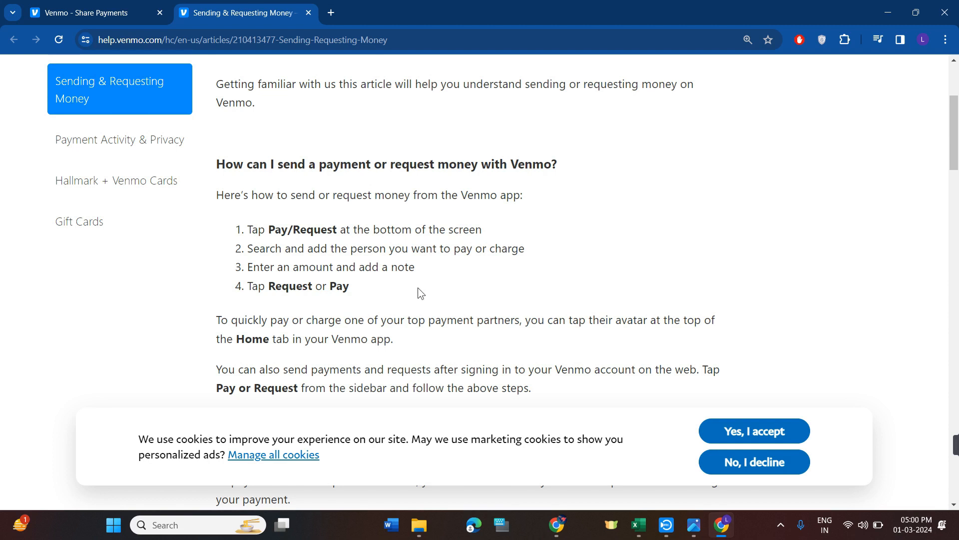
mouse_move(416, 298)
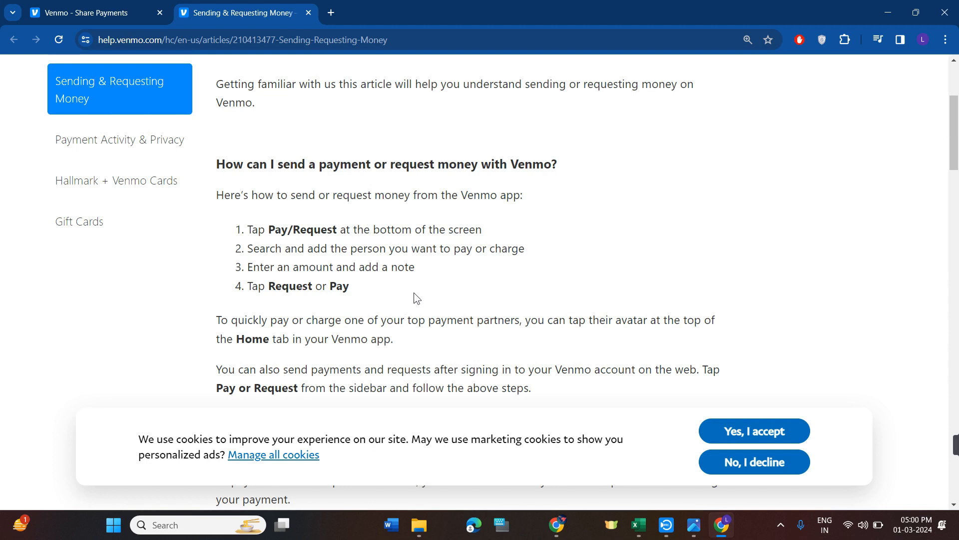